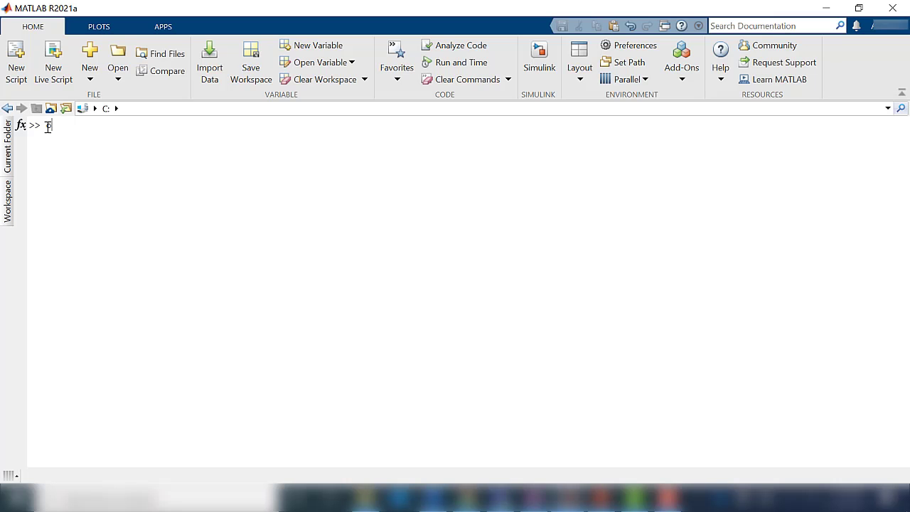
Open the example with openExample('driving/VisualilzeSensorCoverageDetectionsTracksExample') and scroll through the script
text(penExa)
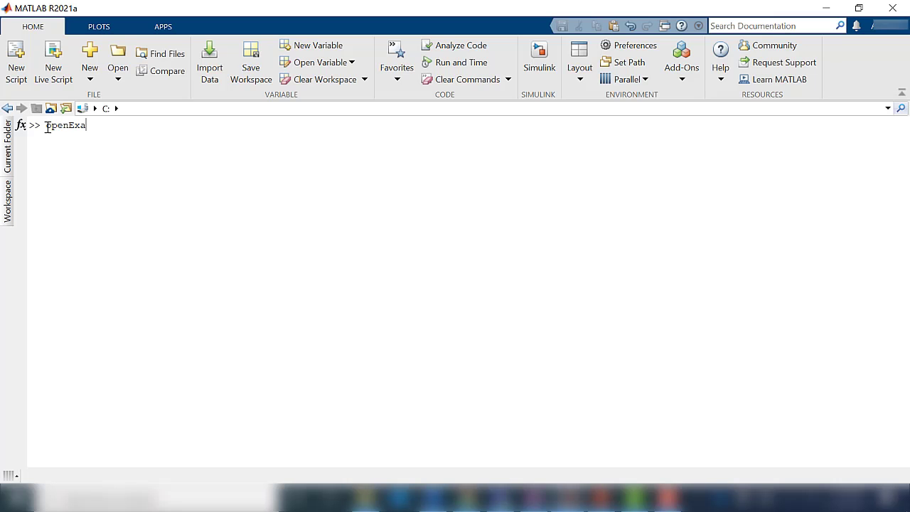
text(mple)
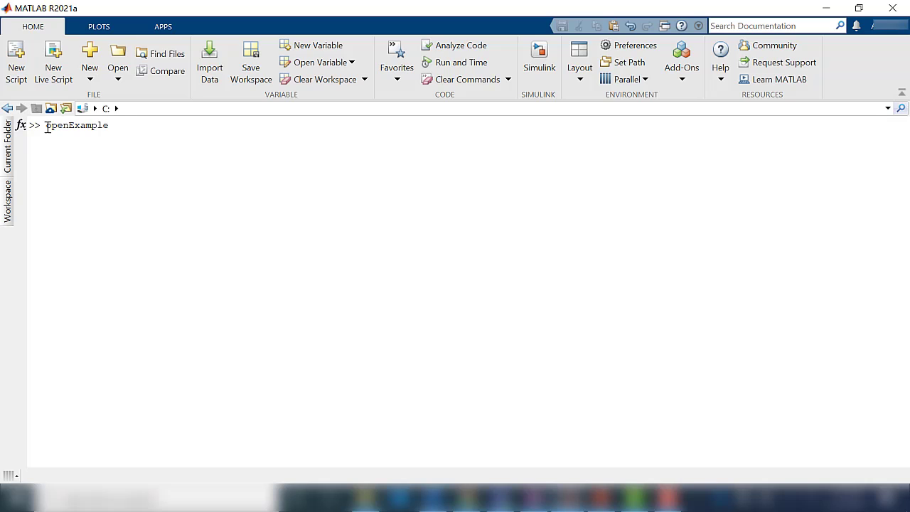
text(('driving/VisualilzeSensorCoverageDetectionsTracksExample')
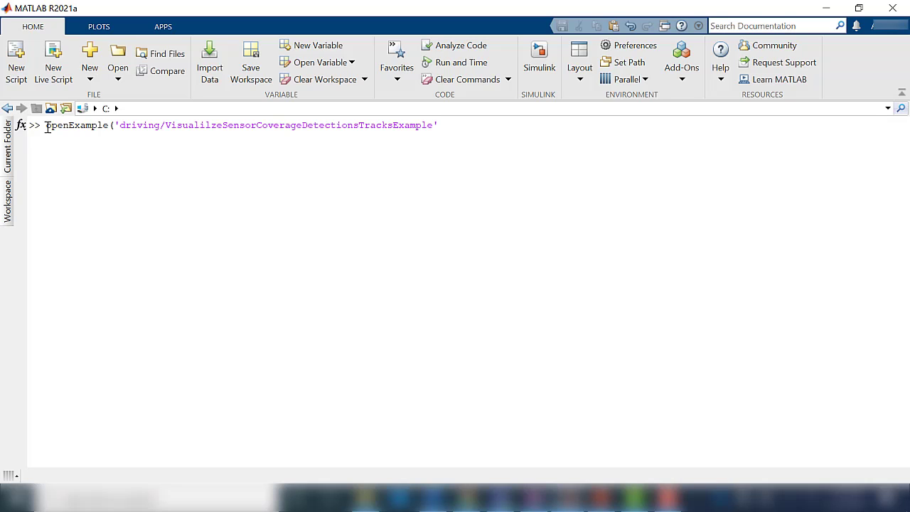
text())
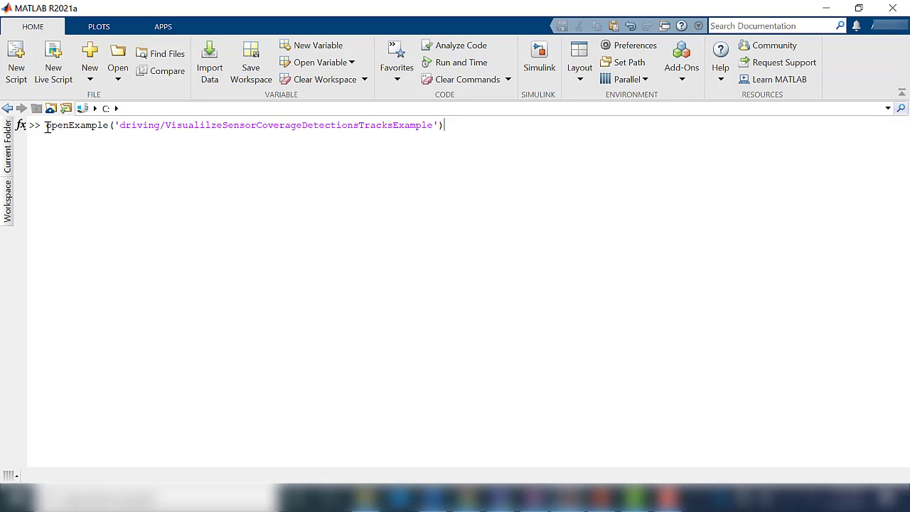
key(enter)
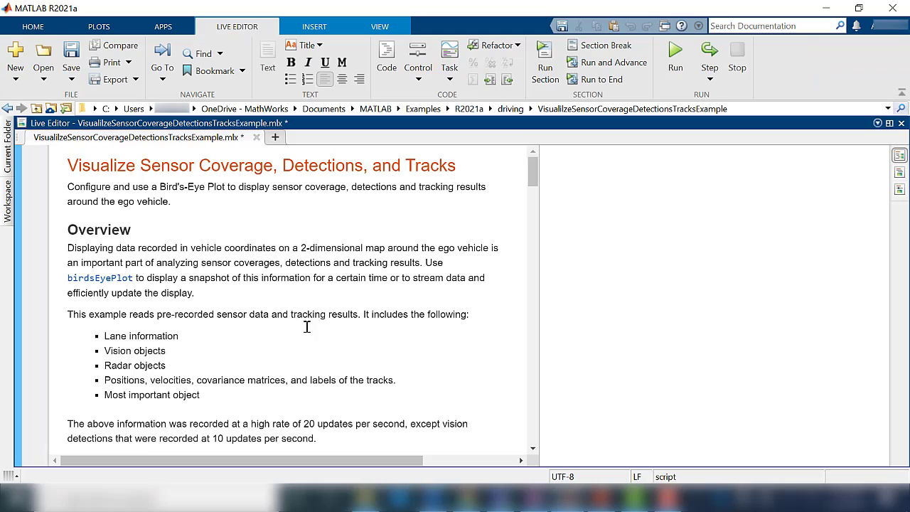
scroll(down, 3)
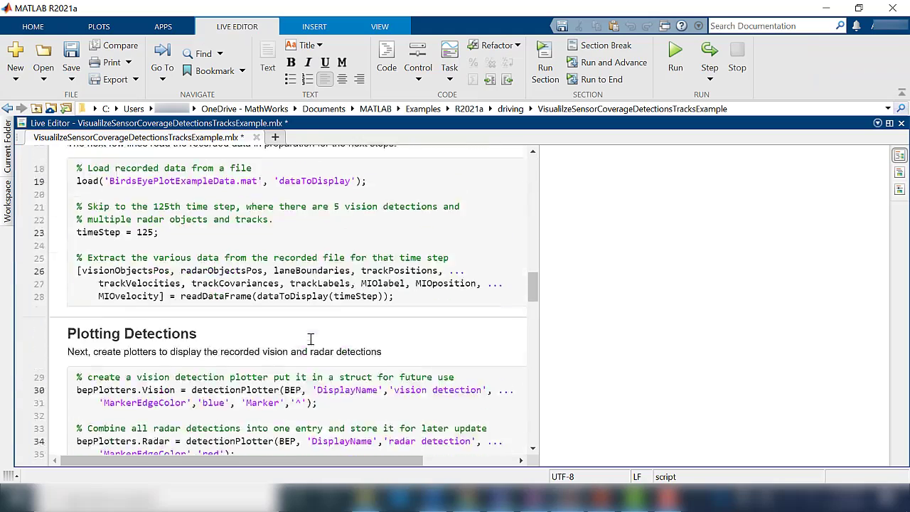
scroll(down, 3)
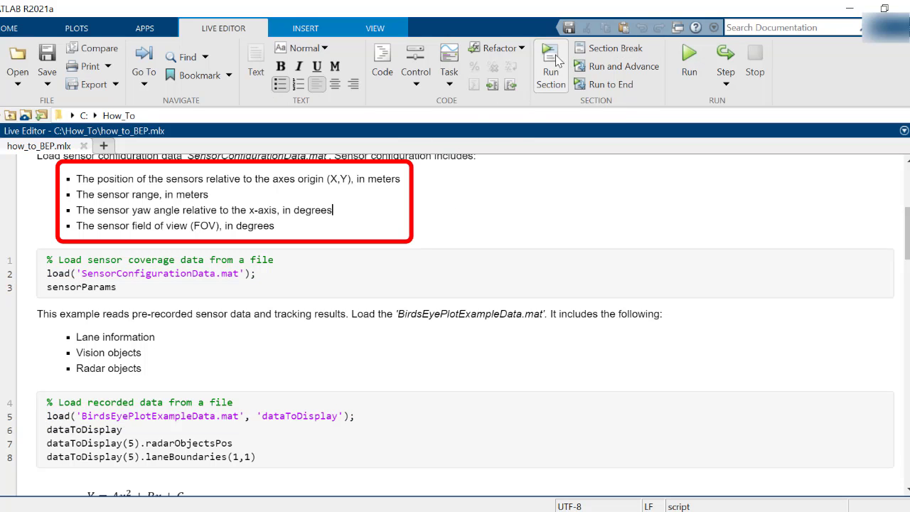
mouse_move(549, 60)
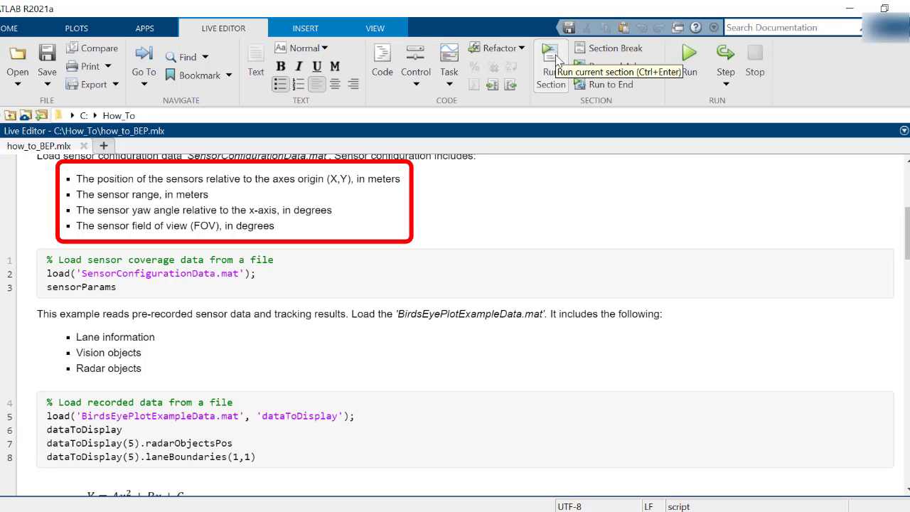
Run the sensor coverage section to show sensorParams as a 1×3 struct
click(551, 60)
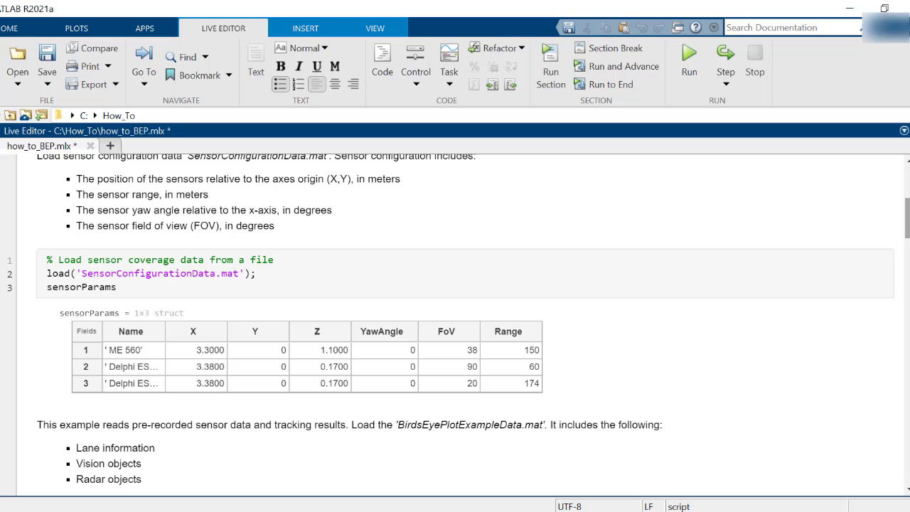
Scroll down to the recorded-data section showing the 1×204 dataToDisplay struct
scroll(down, 3)
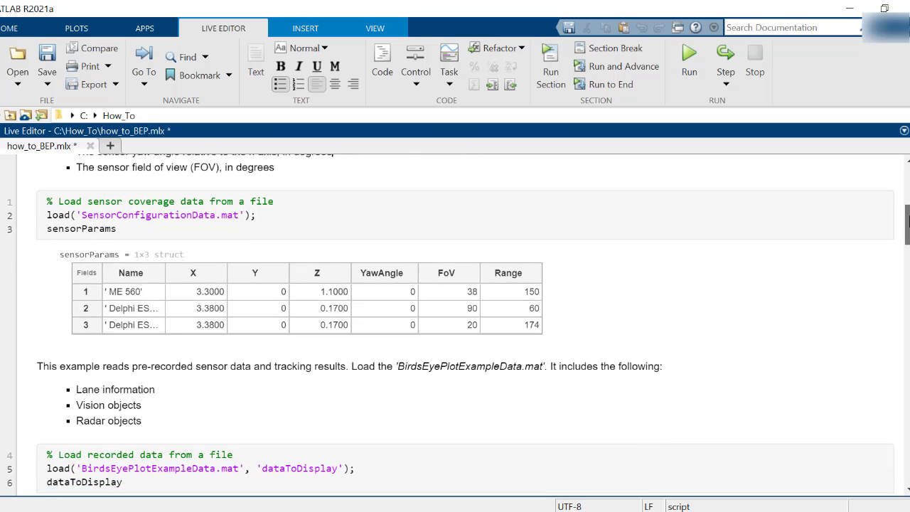
scroll(down, 3)
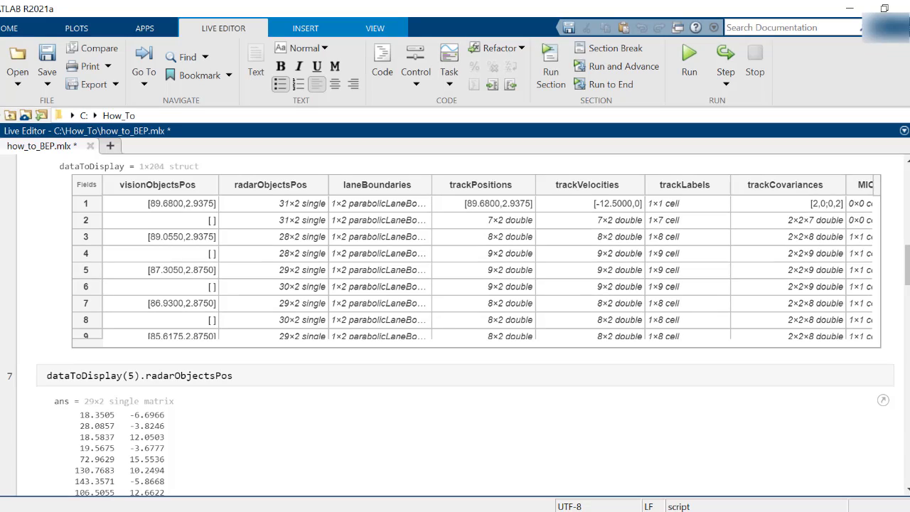
click(182, 303)
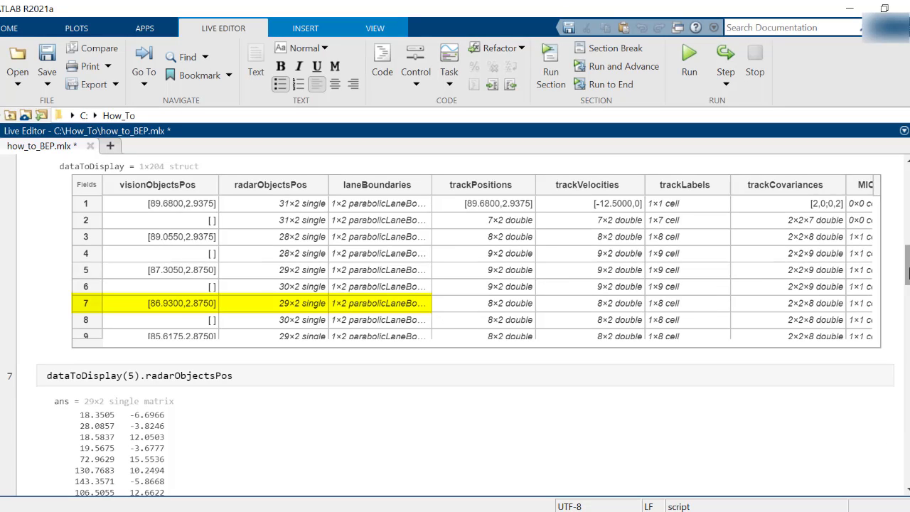
scroll(down, 3)
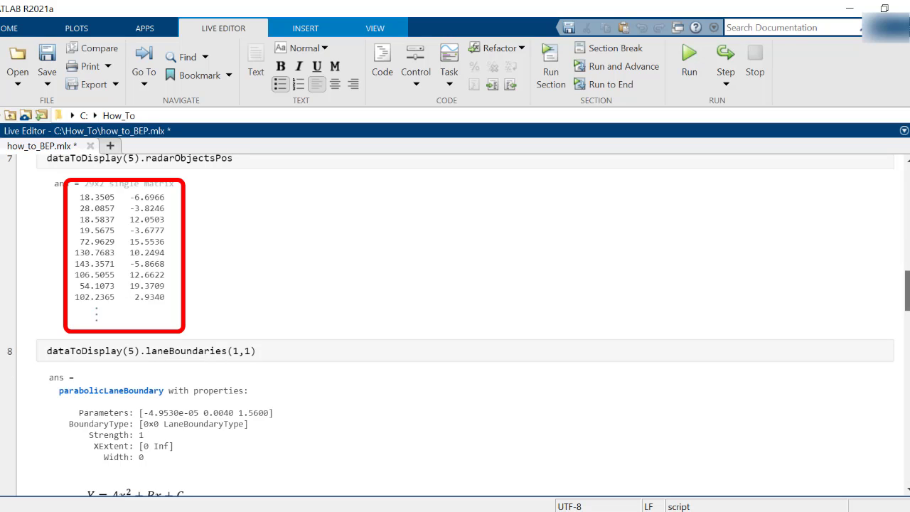
scroll(down, 3)
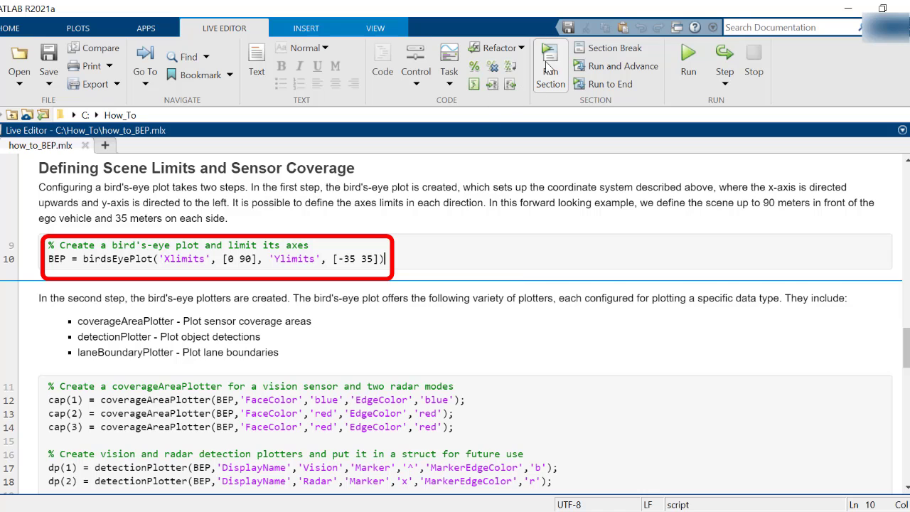
mouse_move(550, 57)
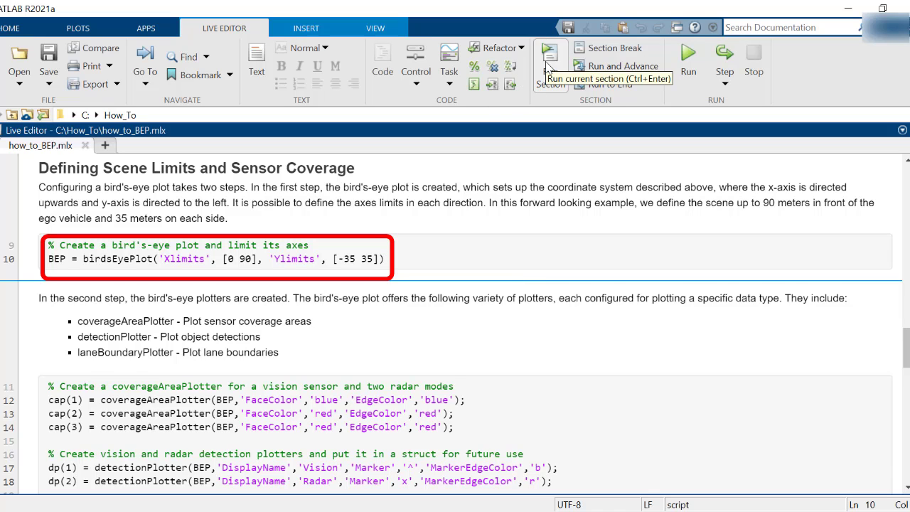
Run the birdsEyePlot section to get X limits 0–90 and Y limits -35 to 35
click(549, 62)
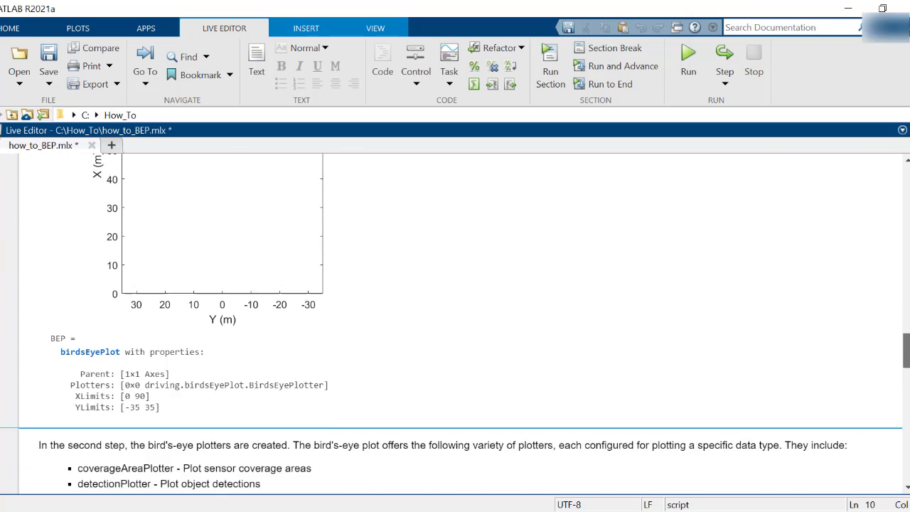
Run the plotter-creation section, adding a Vision, Radar and Lanes legend
scroll(down, 3)
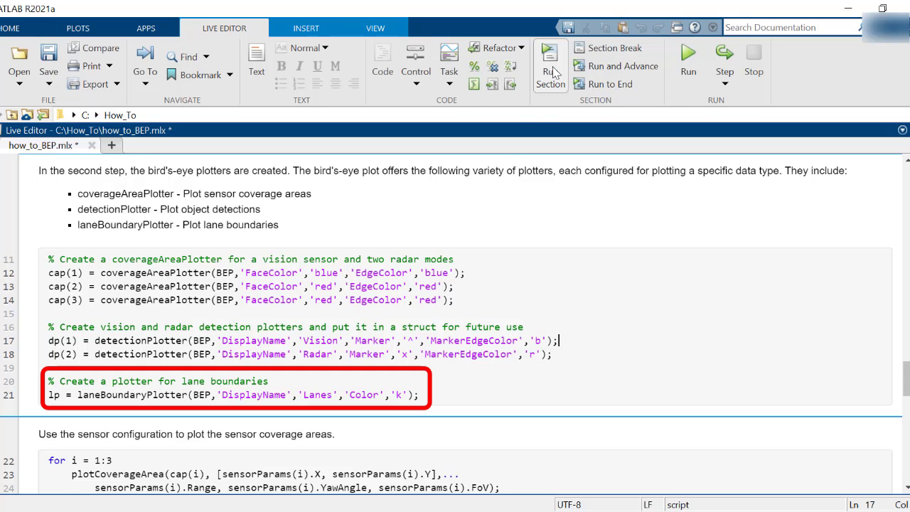
click(550, 60)
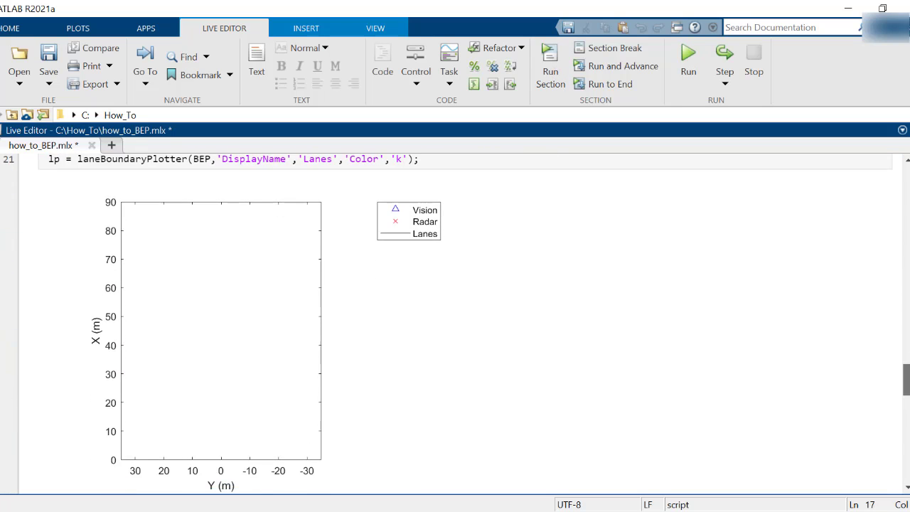
scroll(down, 3)
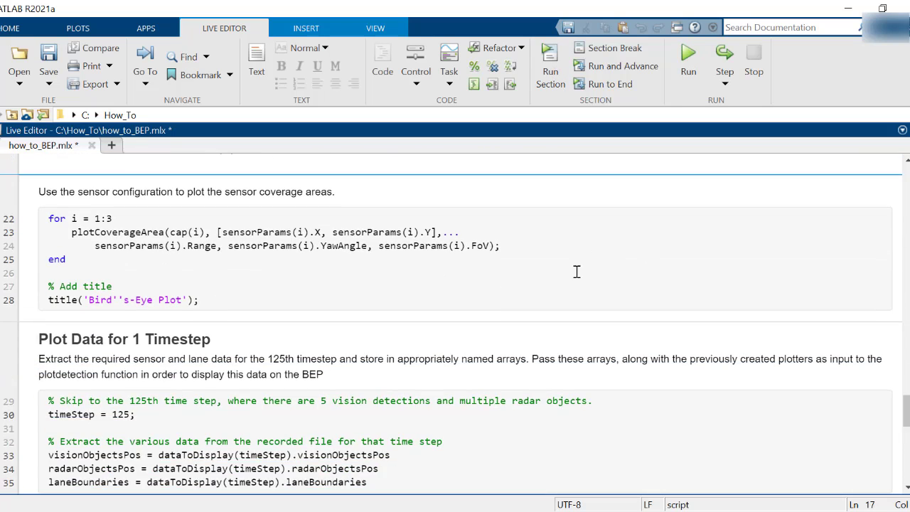
Run the plotCoverageArea loop section to fill the titled Bird's-Eye Plot with coverage areas
click(550, 57)
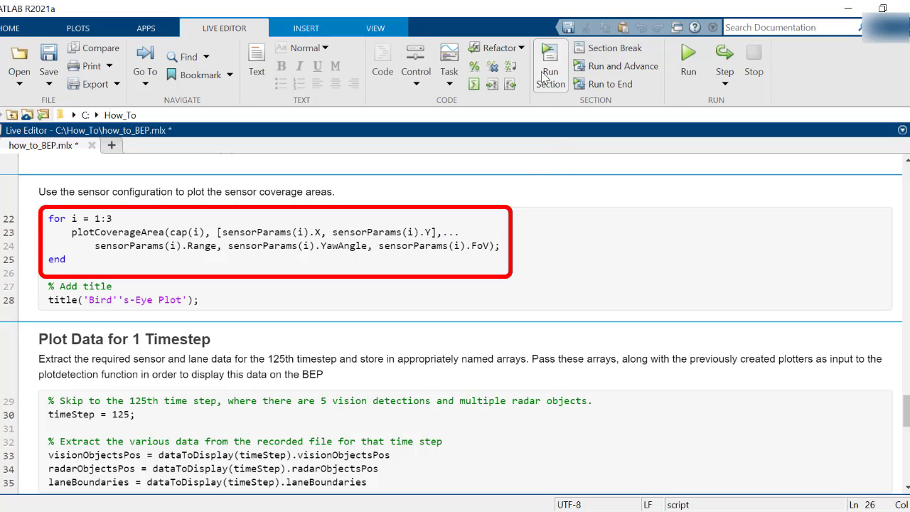
click(550, 64)
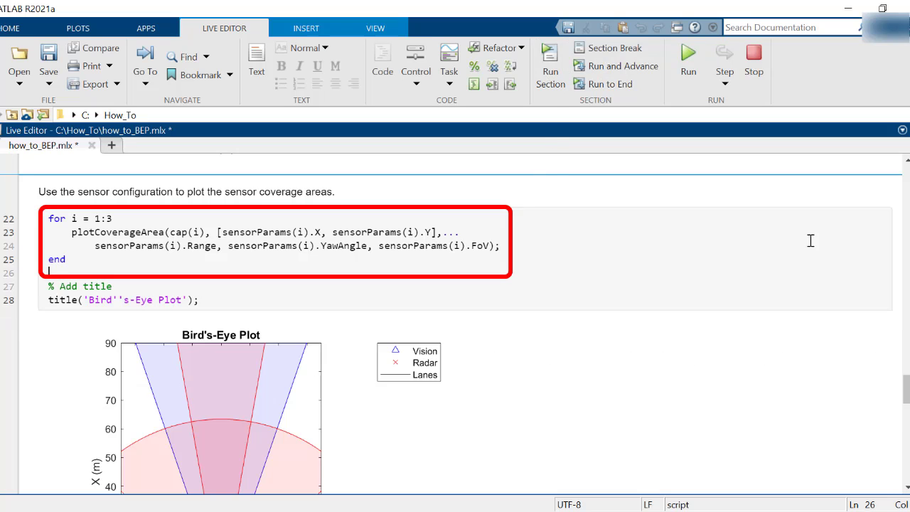
scroll(down, 3)
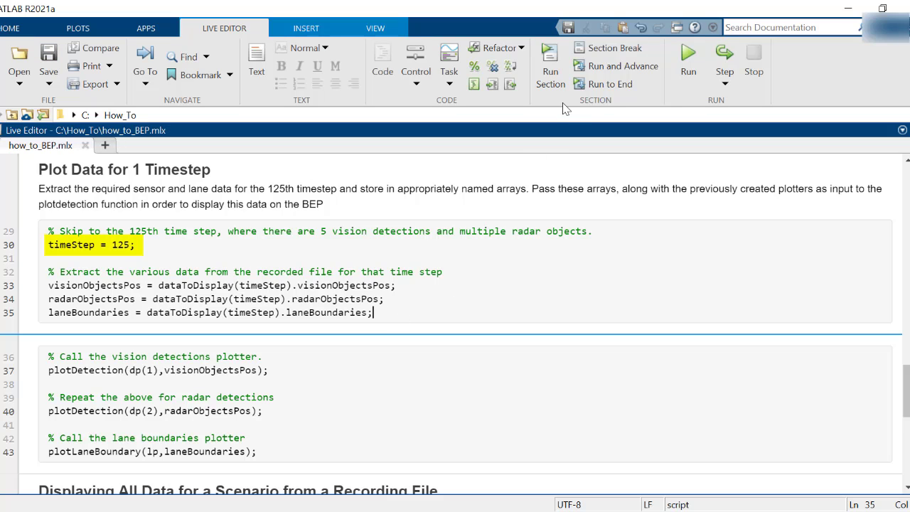
mouse_move(550, 64)
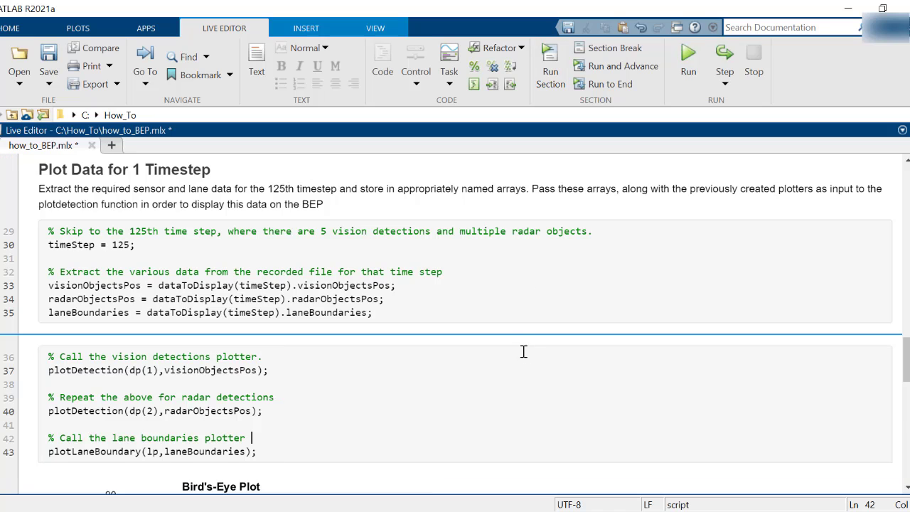
Scroll past the timestep-125 detection and lane plot output
scroll(down, 3)
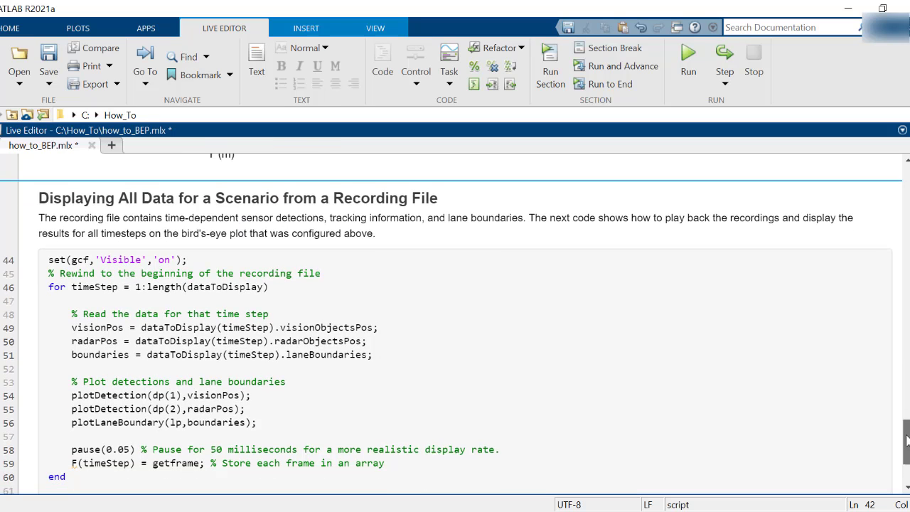
Run the playback loop section to animate radar detections and write BEP_sensors.avi
scroll(down, 3)
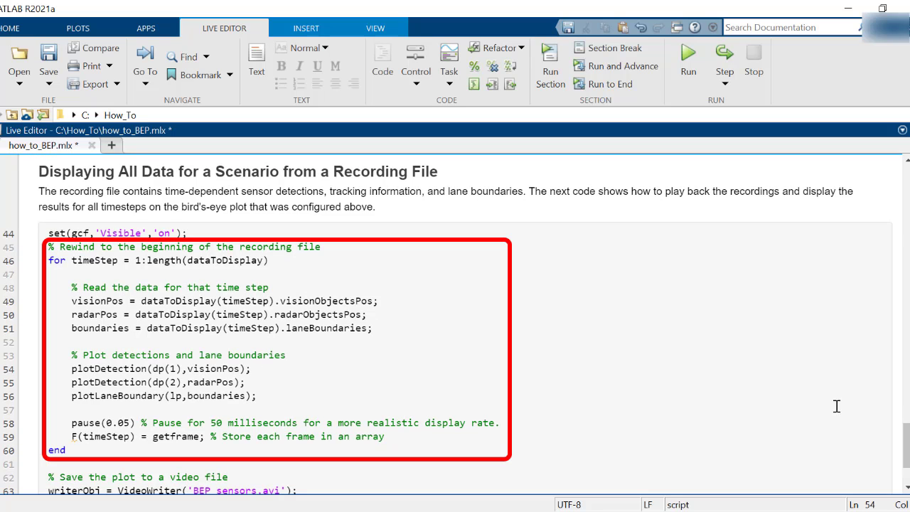
scroll(down, 3)
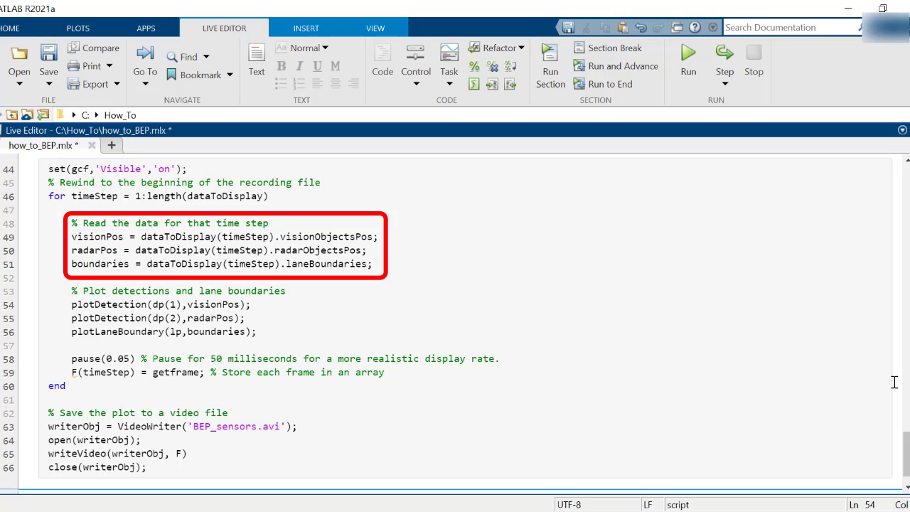
click(251, 304)
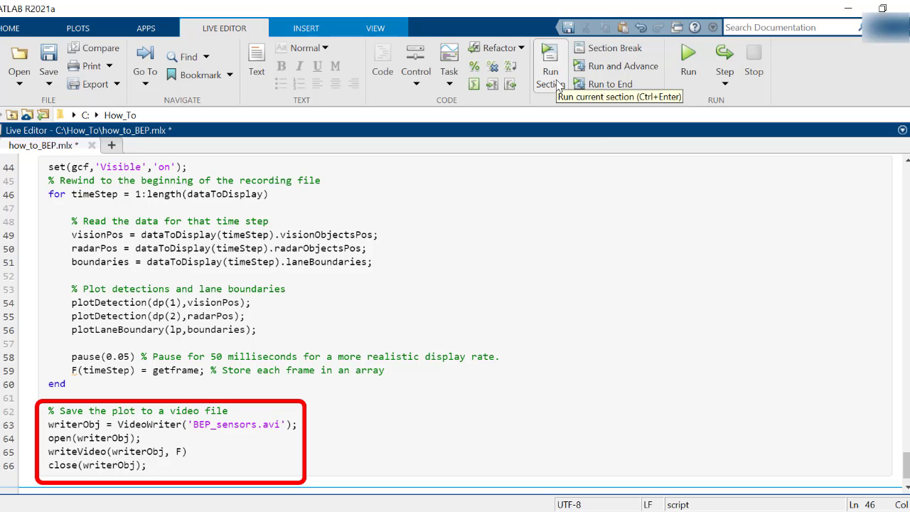
click(550, 55)
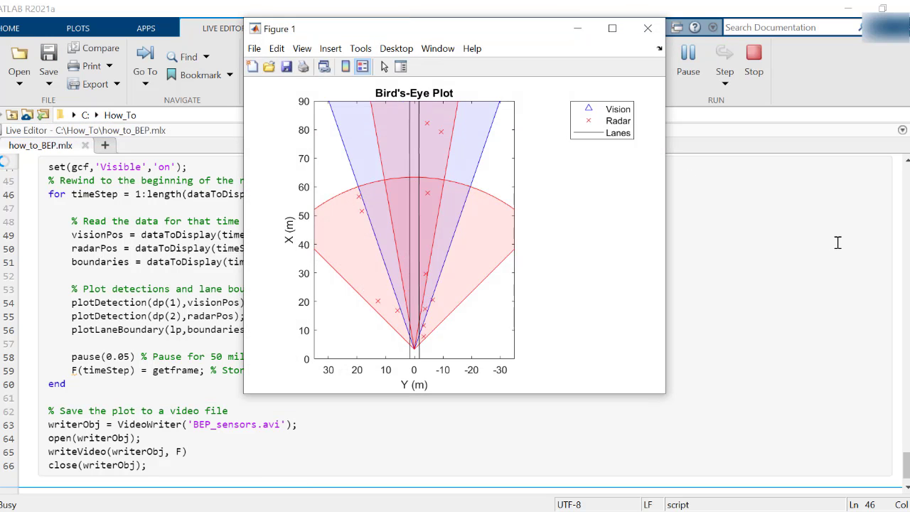